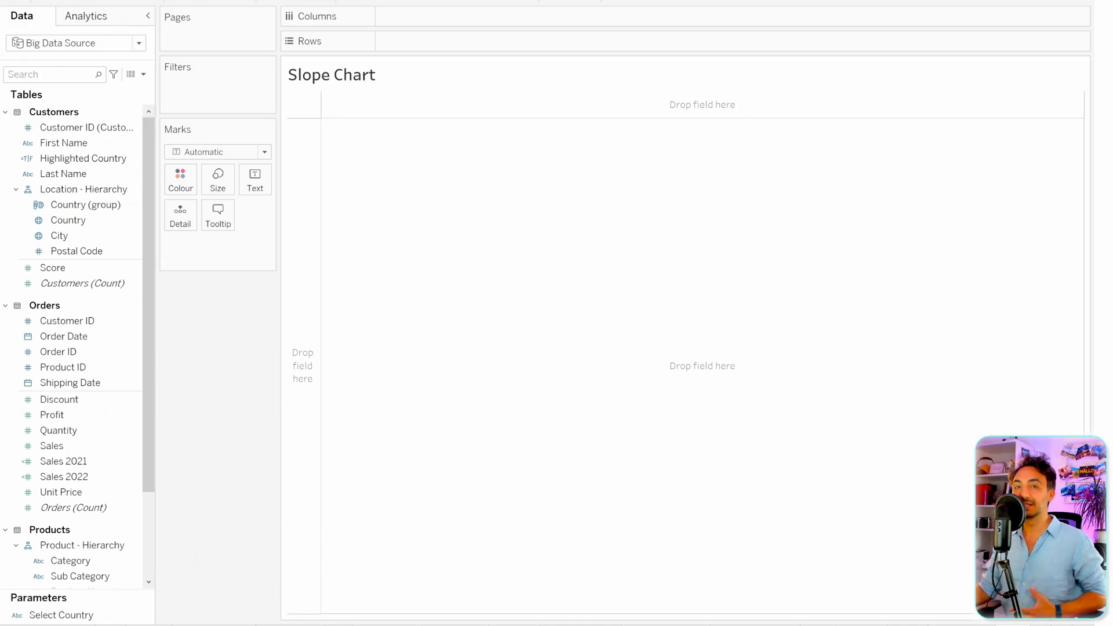
mouse_move(1043, 280)
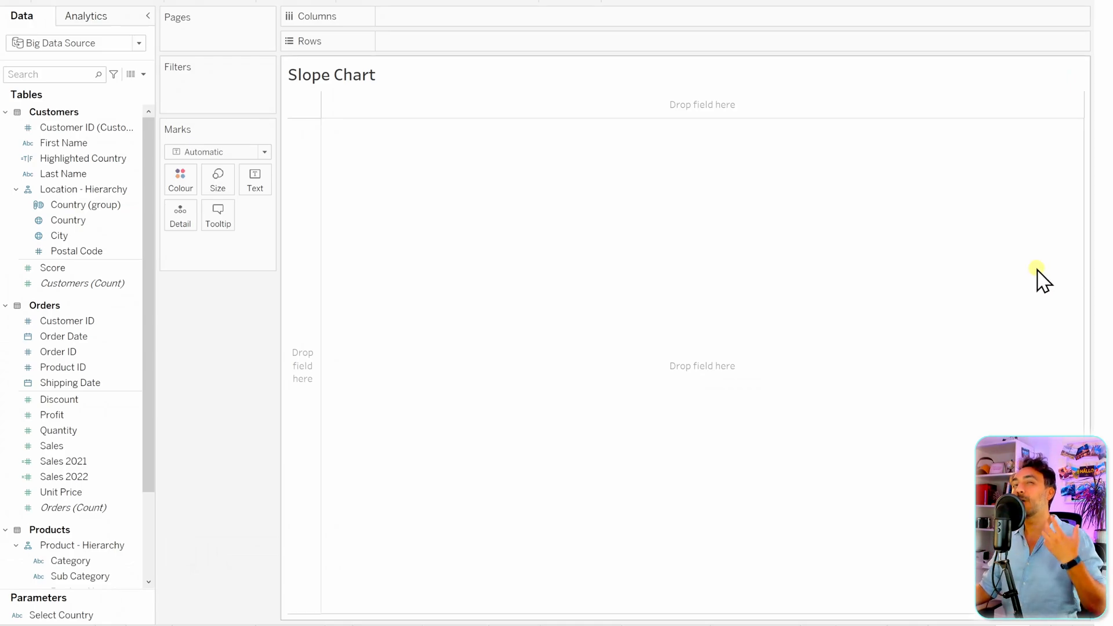
- Plot SUM(Sales) against YEAR(Order Date) as a line chart for 2018–2022
click(64, 336)
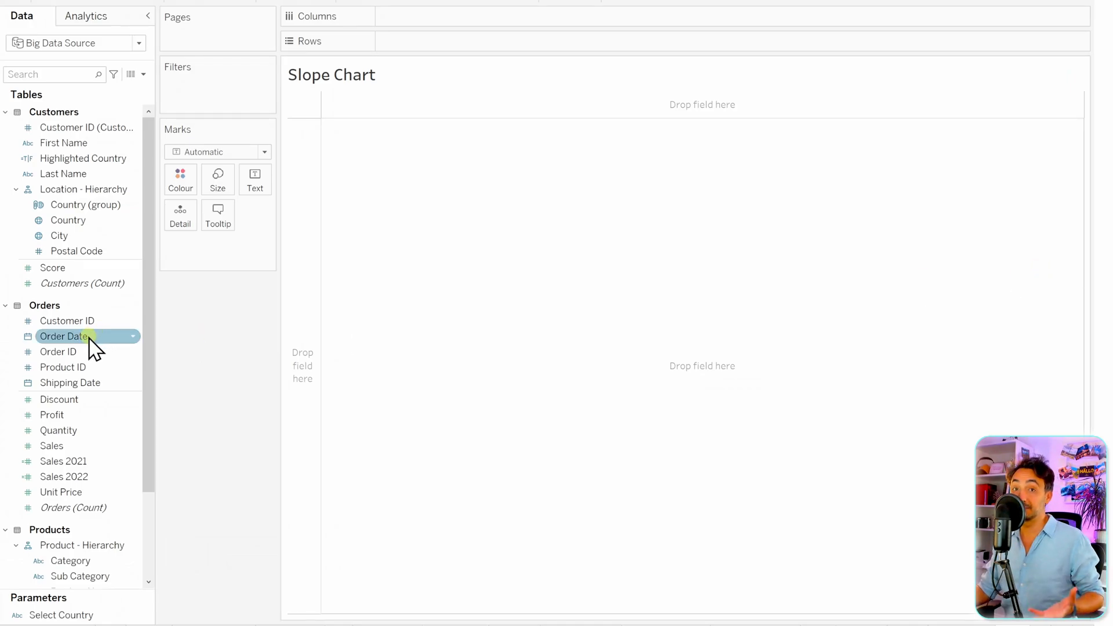
drag(68, 335, 433, 16)
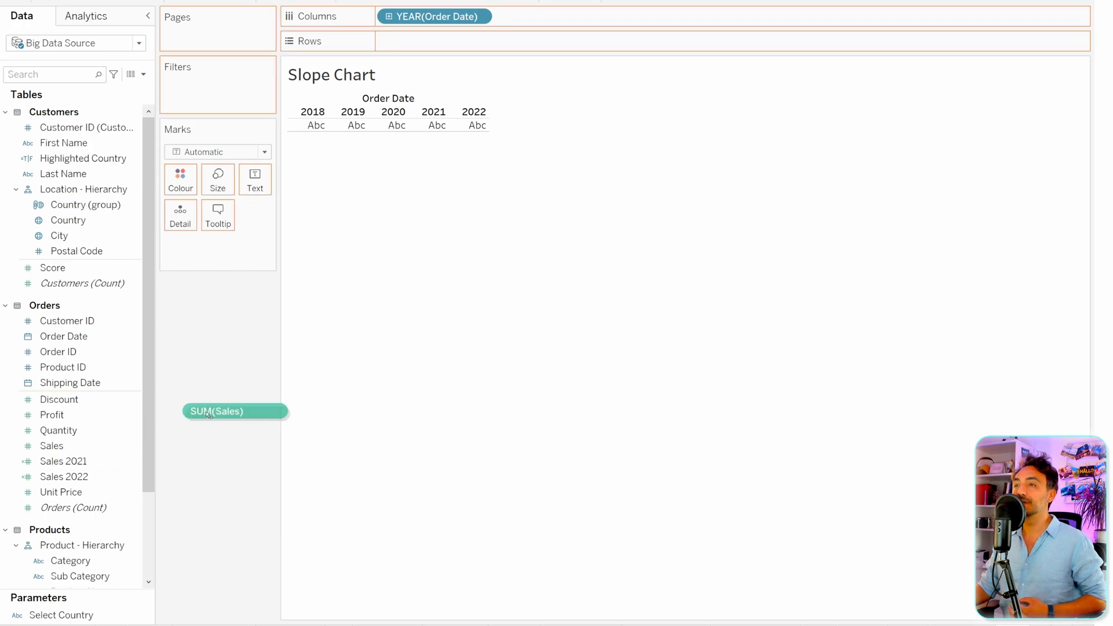
drag(216, 411, 411, 41)
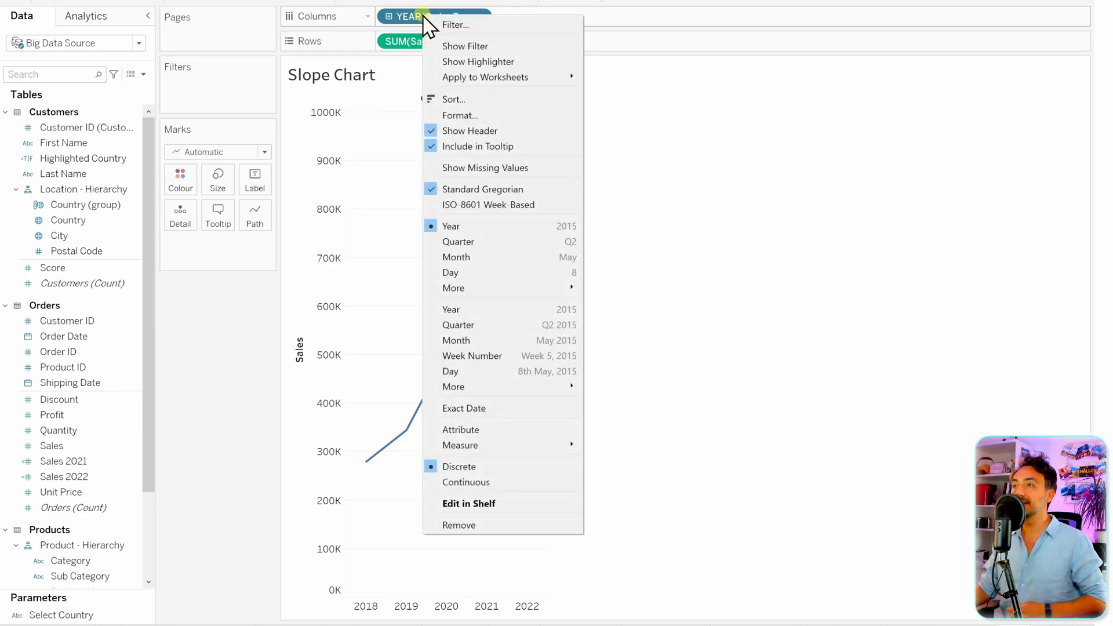
mouse_move(465, 46)
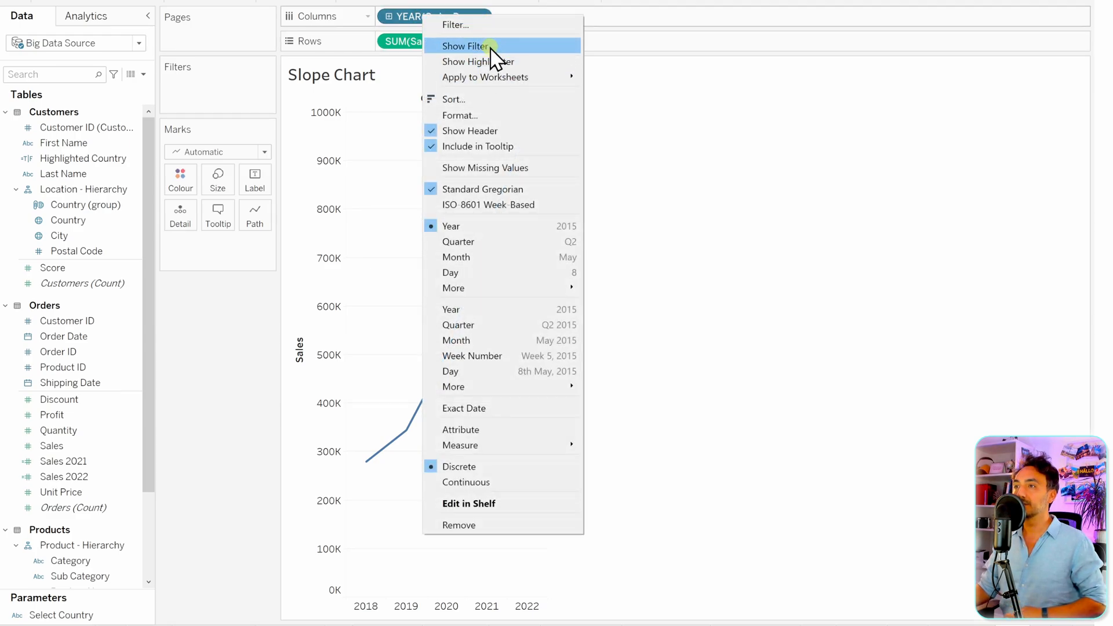
- Show a year filter on Order Date and clear all years to keep only 2021 and 2022
click(466, 45)
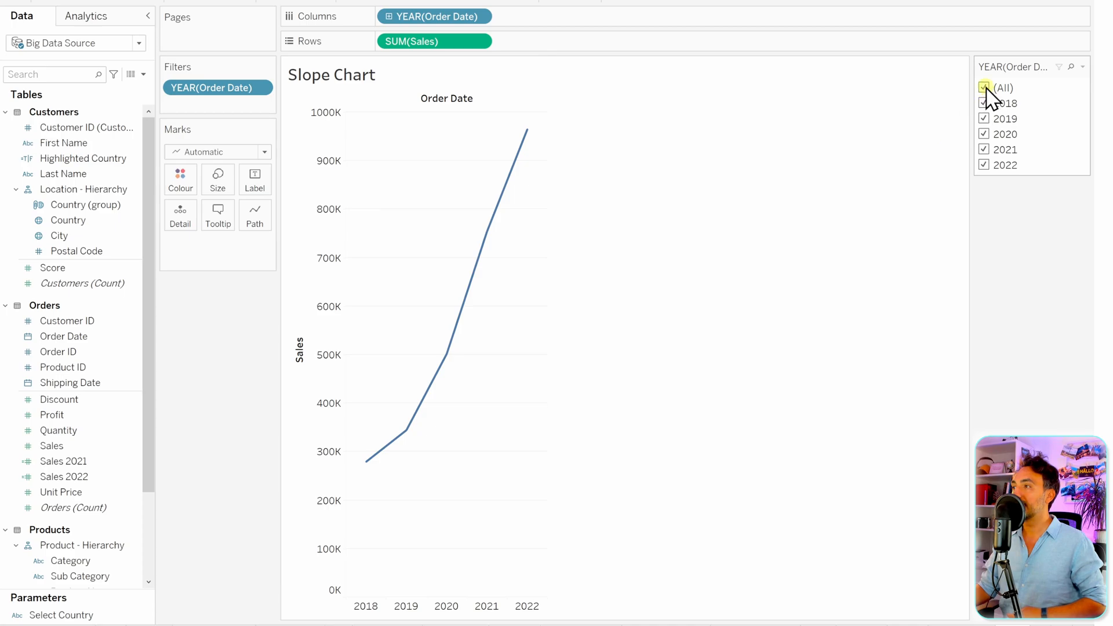
click(985, 88)
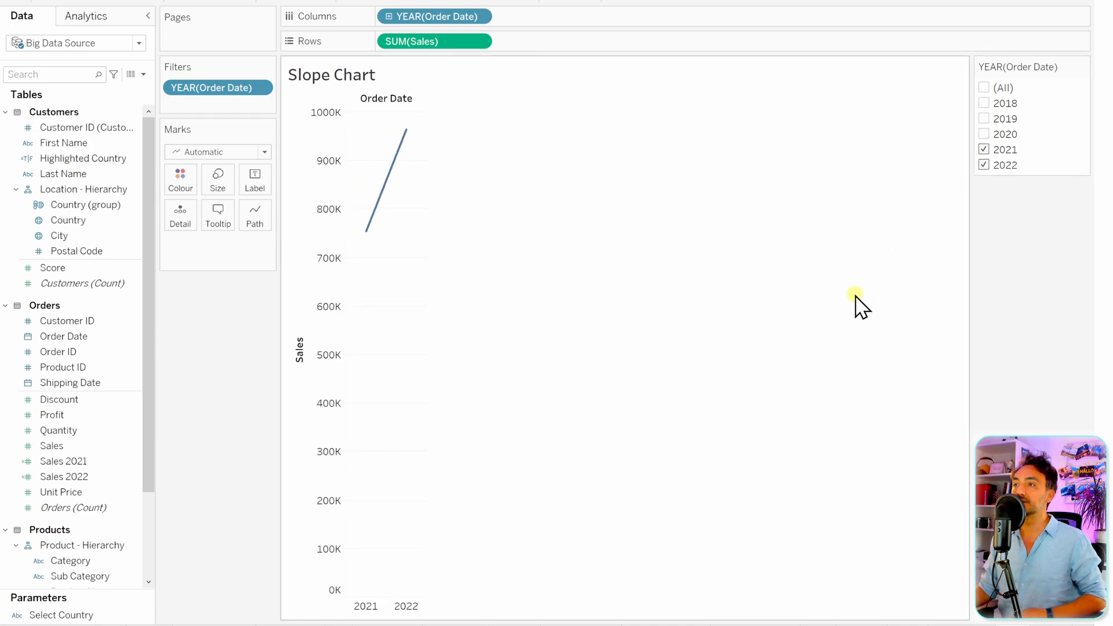
mouse_move(553, 319)
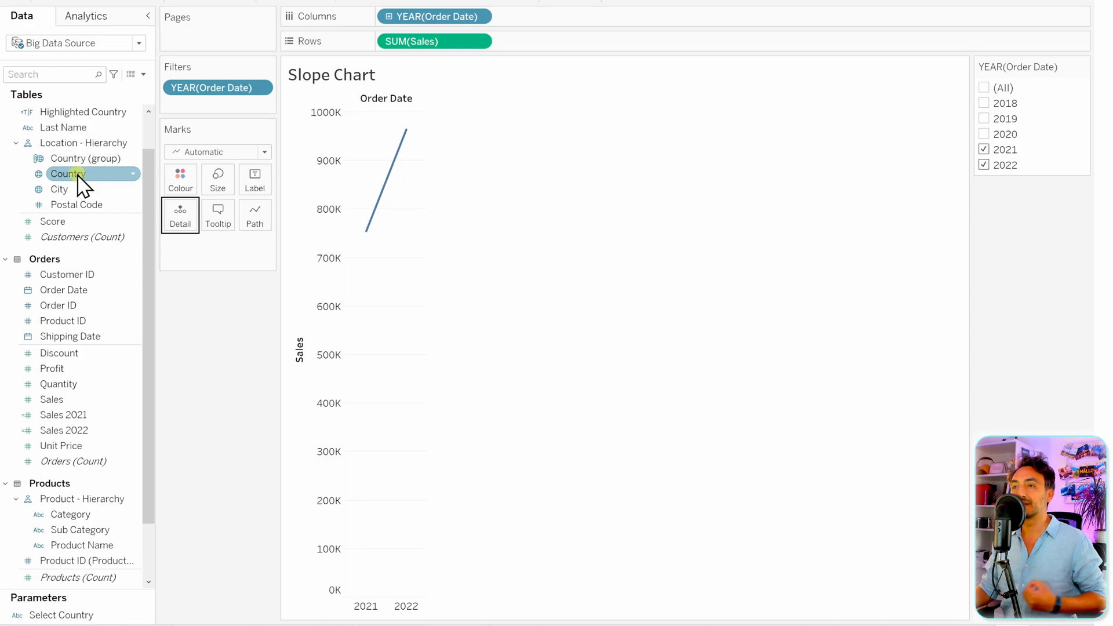
- Add Country to Detail, giving four country Sales lines from 2021 to 2022
drag(68, 173, 179, 213)
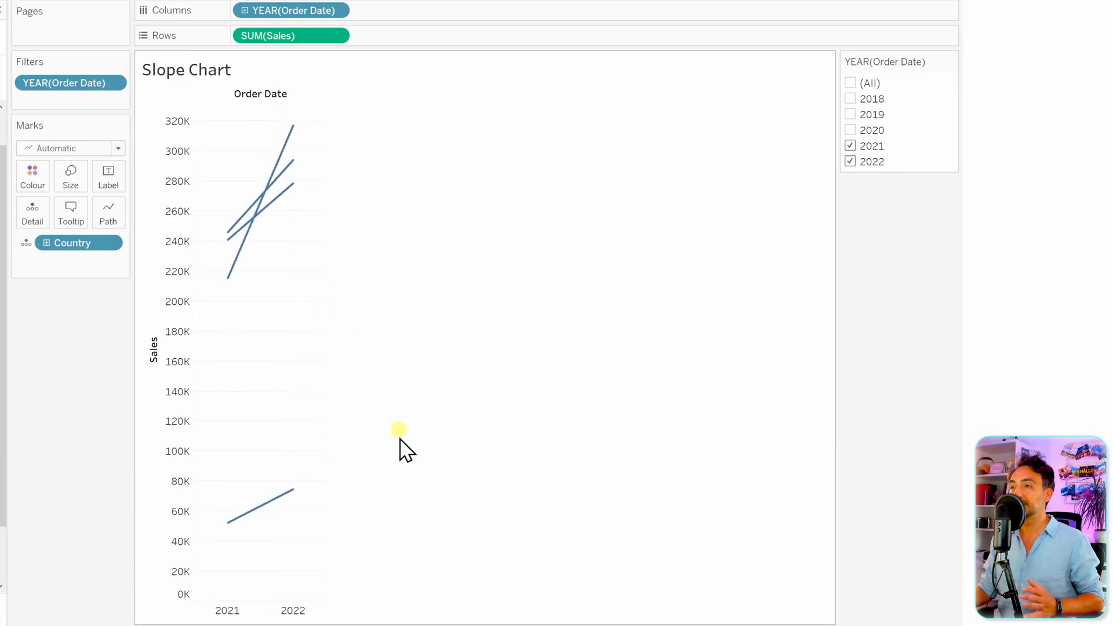
mouse_move(414, 369)
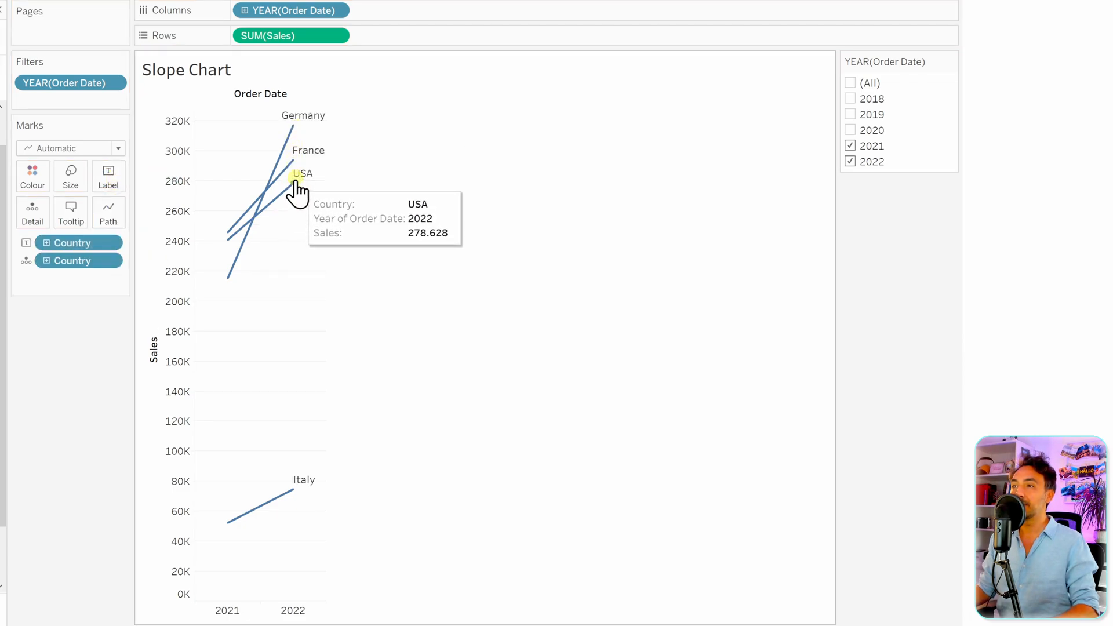
mouse_move(226, 522)
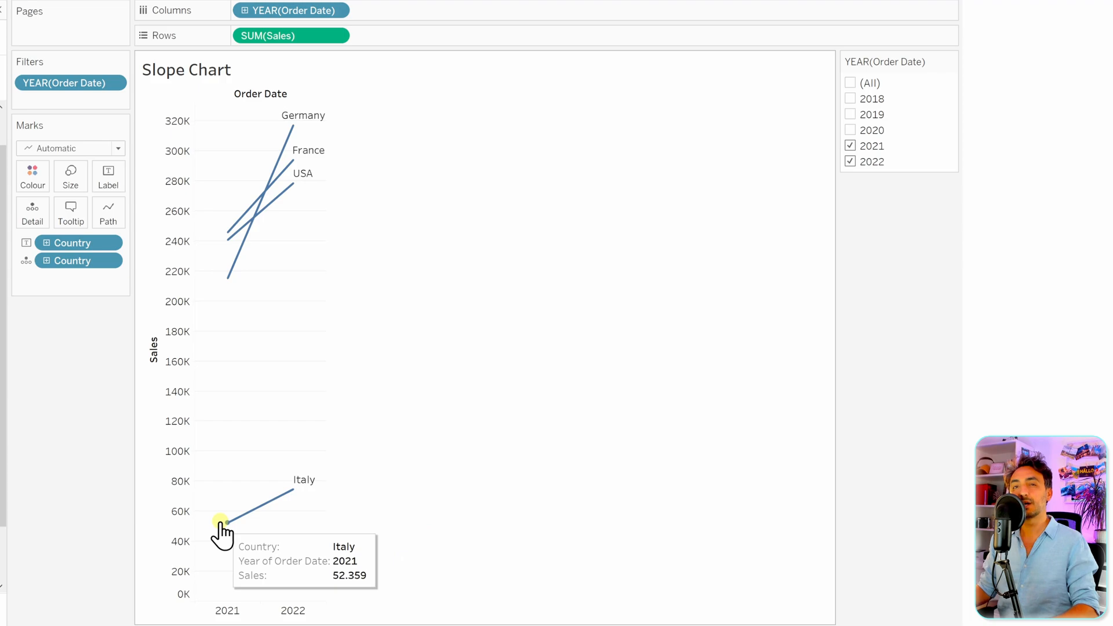
mouse_move(233, 524)
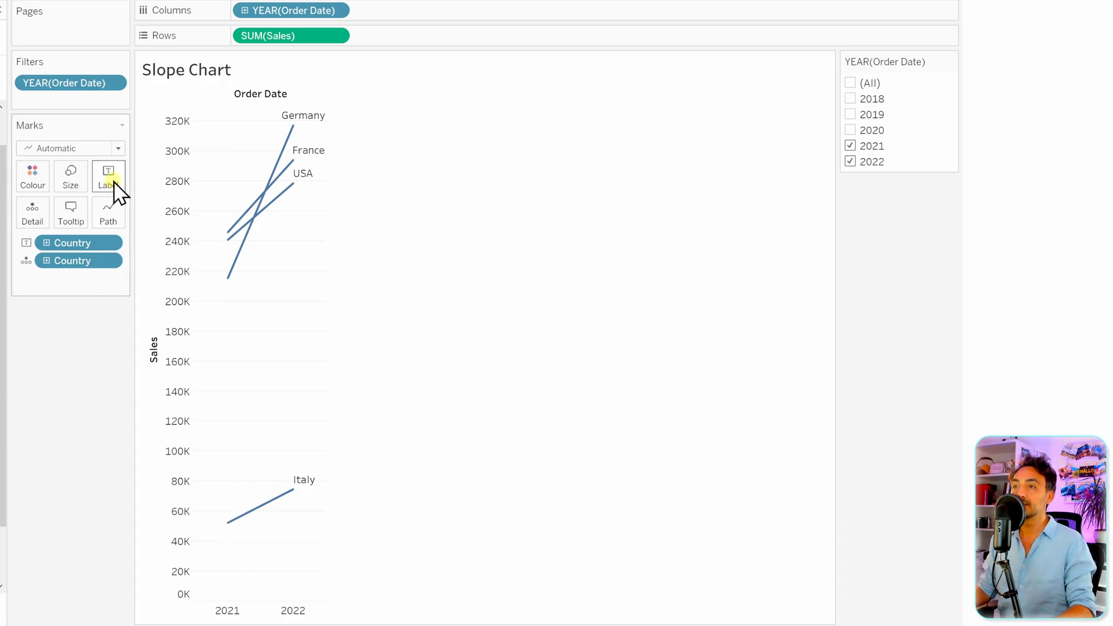
- Set the Label marks option to Line Ends so country names appear at both ends
click(107, 175)
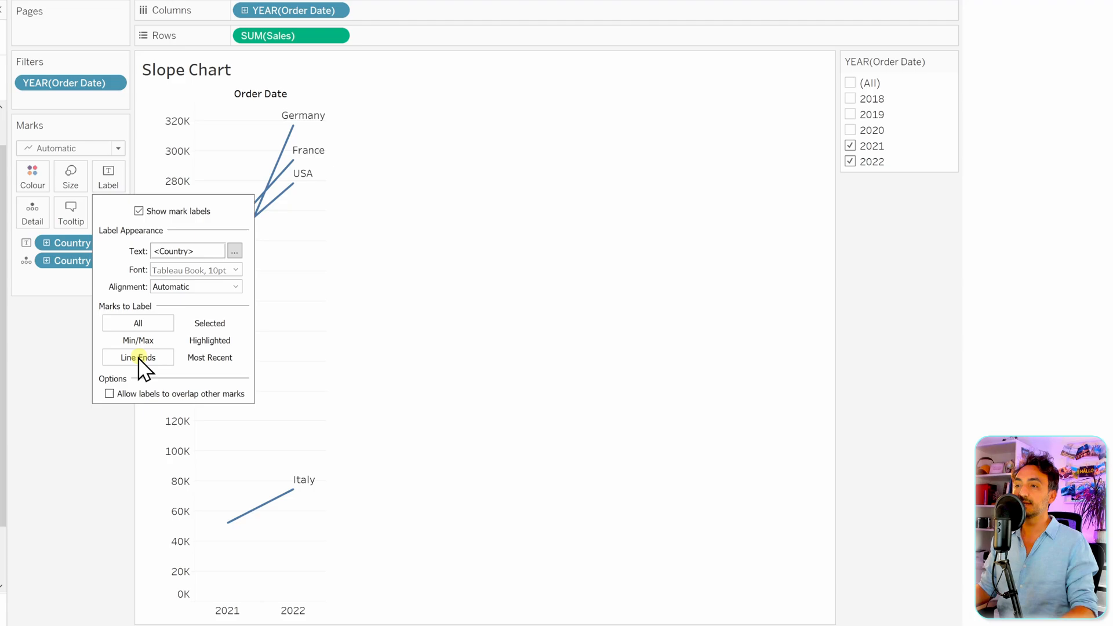
click(138, 357)
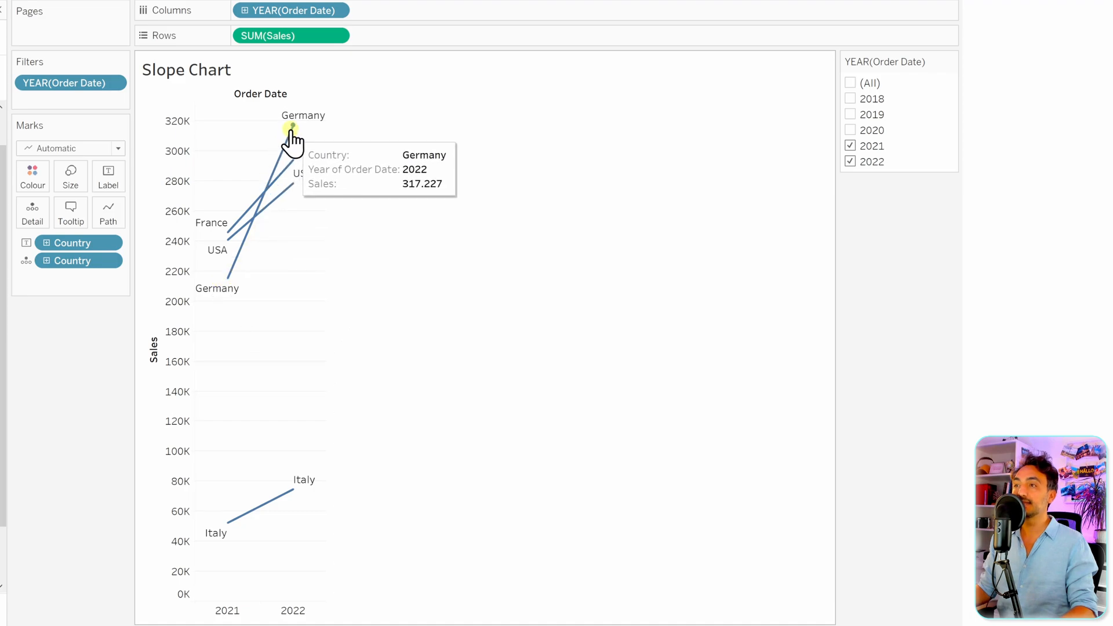
mouse_move(436, 291)
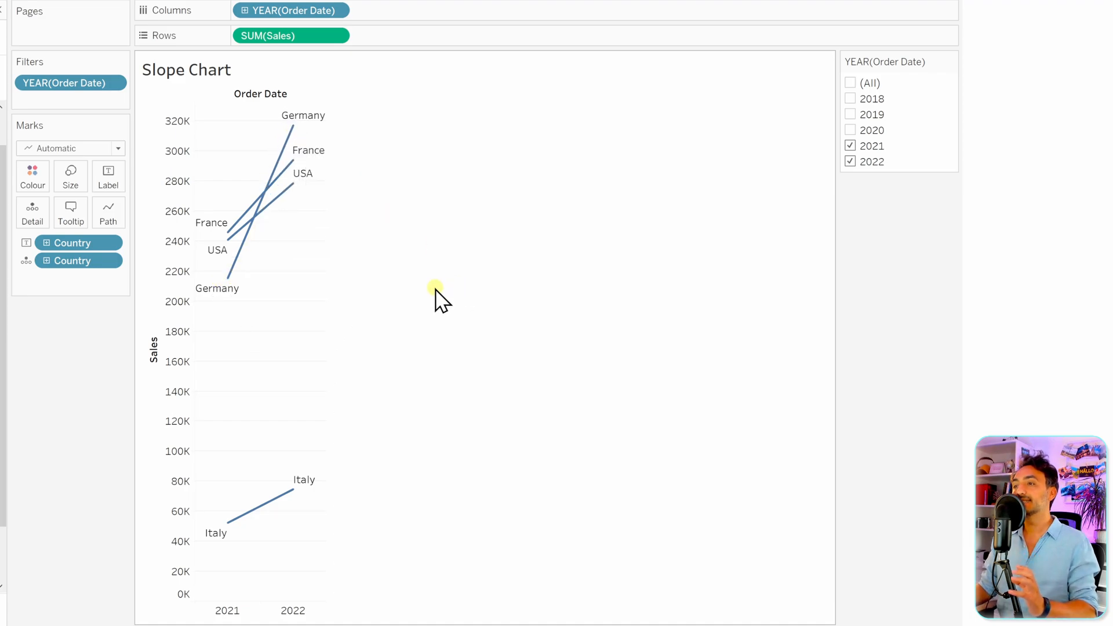
mouse_move(228, 278)
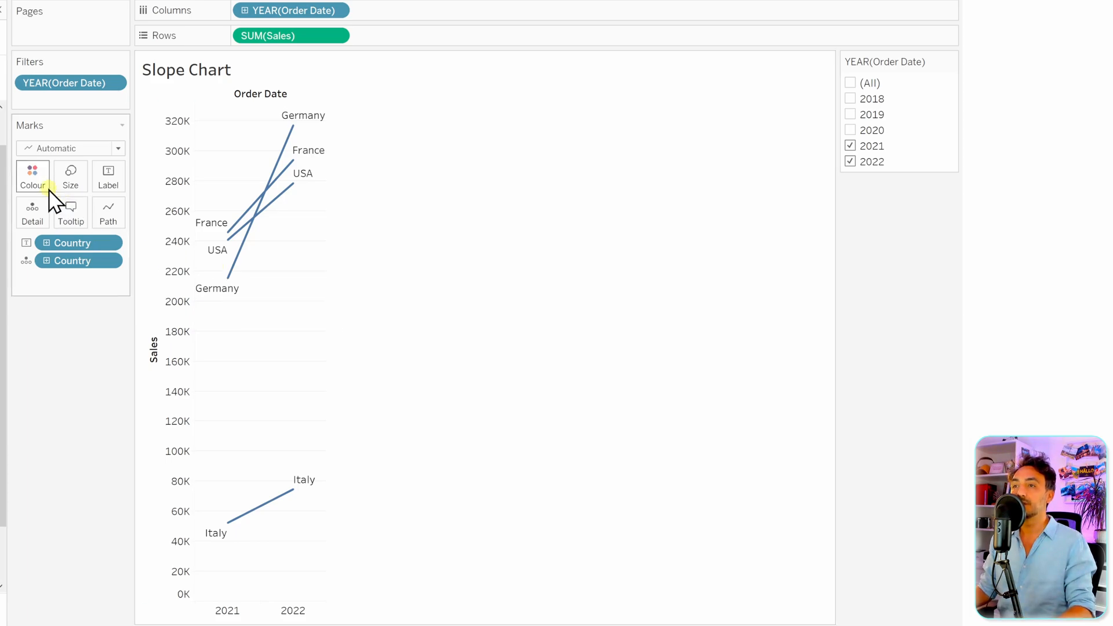
- Turn on point markers for all marks in the Colour card settings
click(32, 176)
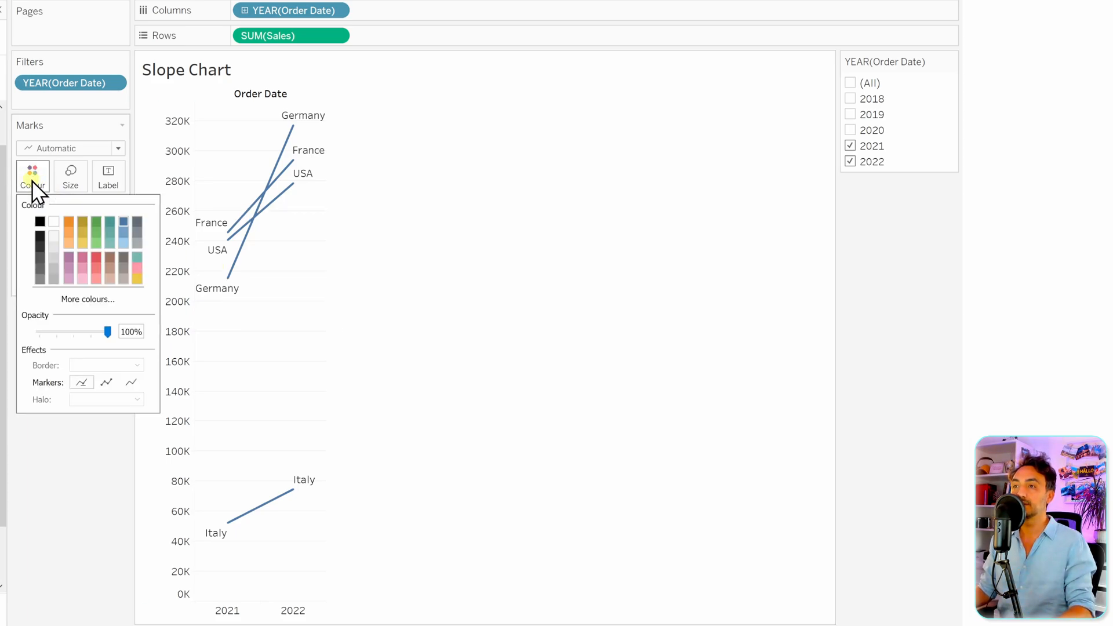
click(105, 382)
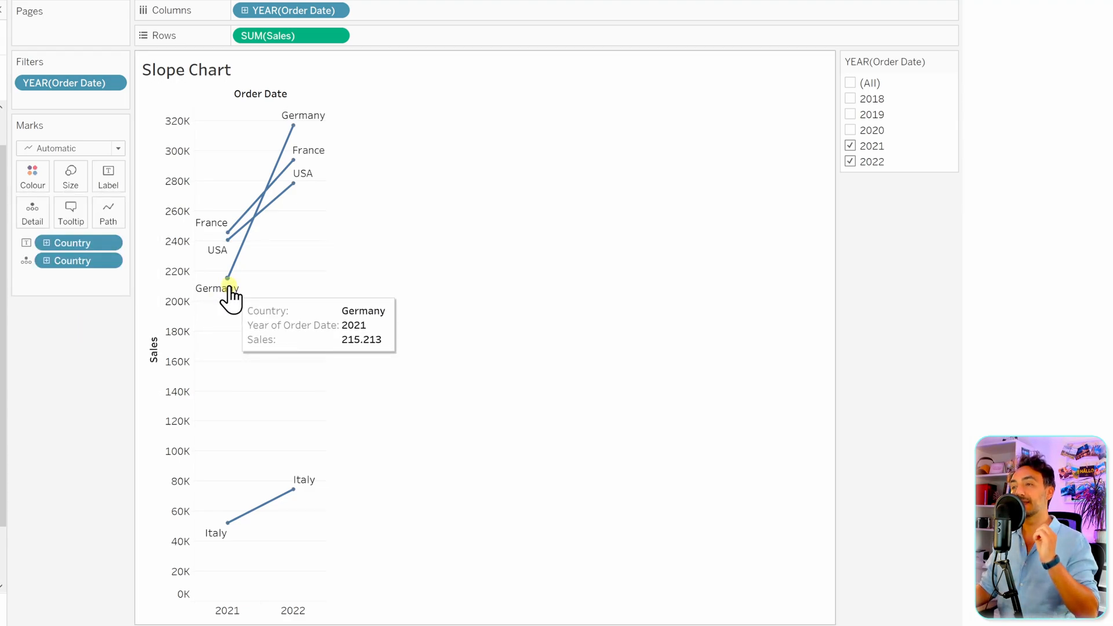
mouse_move(384, 301)
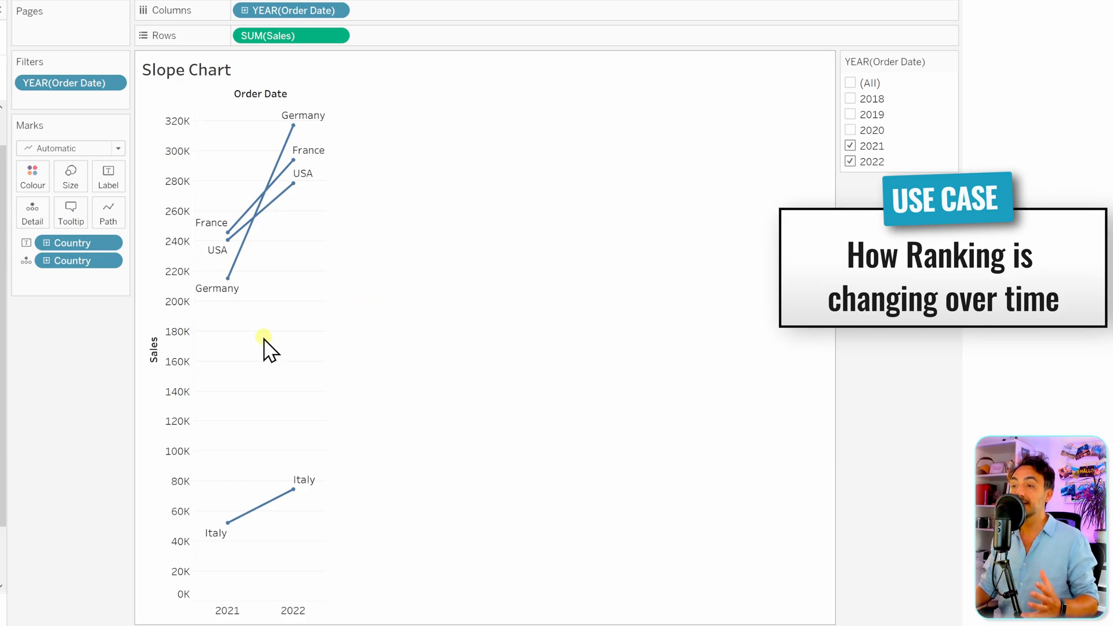
mouse_move(226, 231)
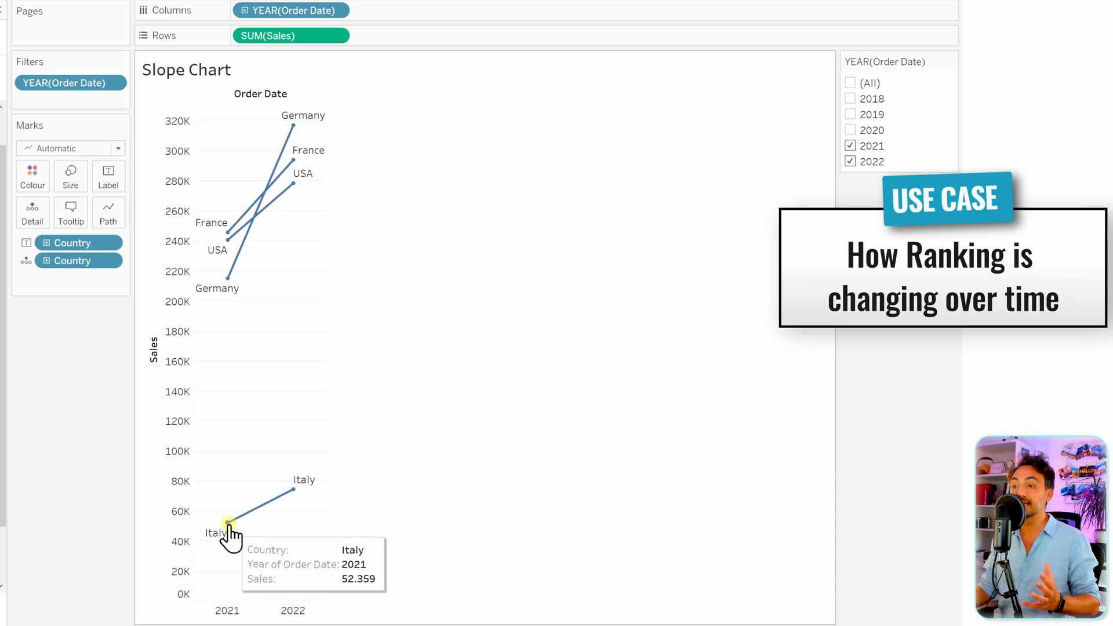
mouse_move(264, 373)
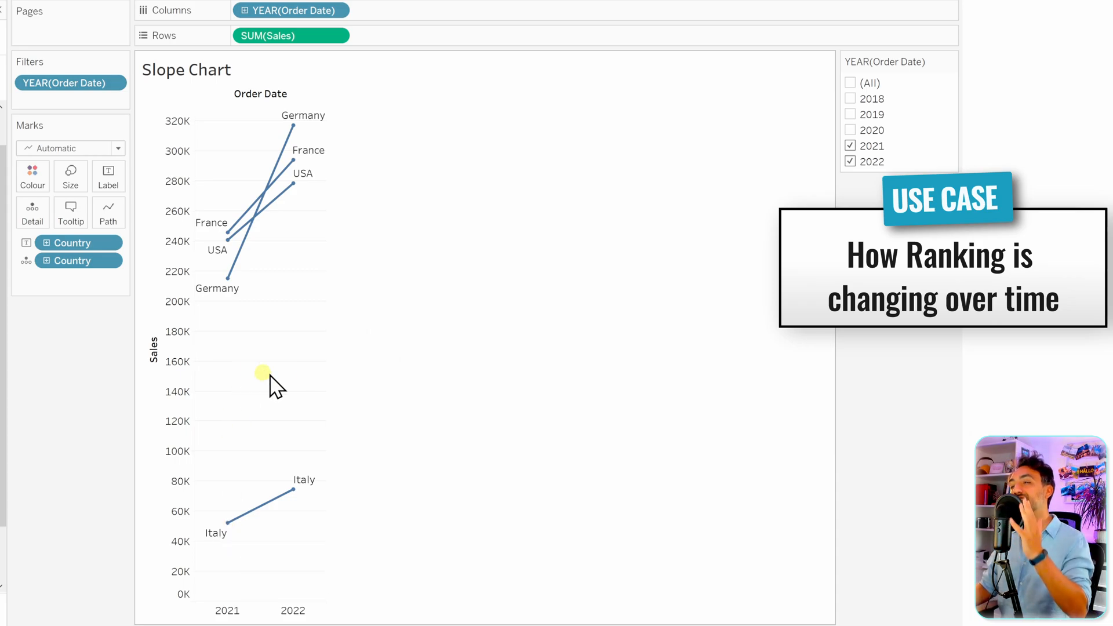
mouse_move(268, 334)
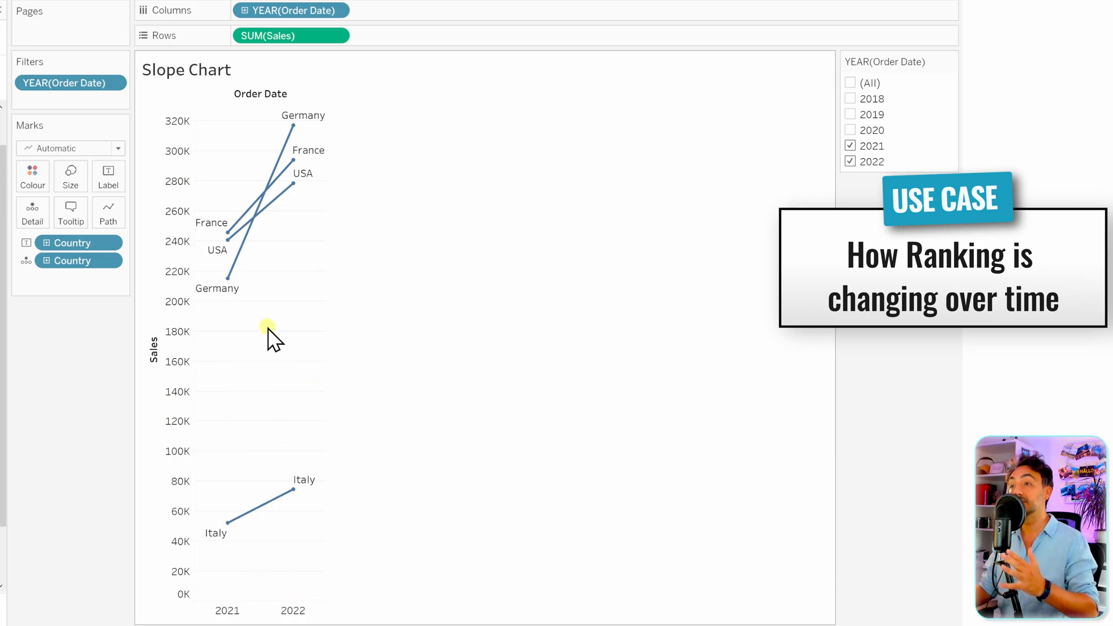
mouse_move(225, 279)
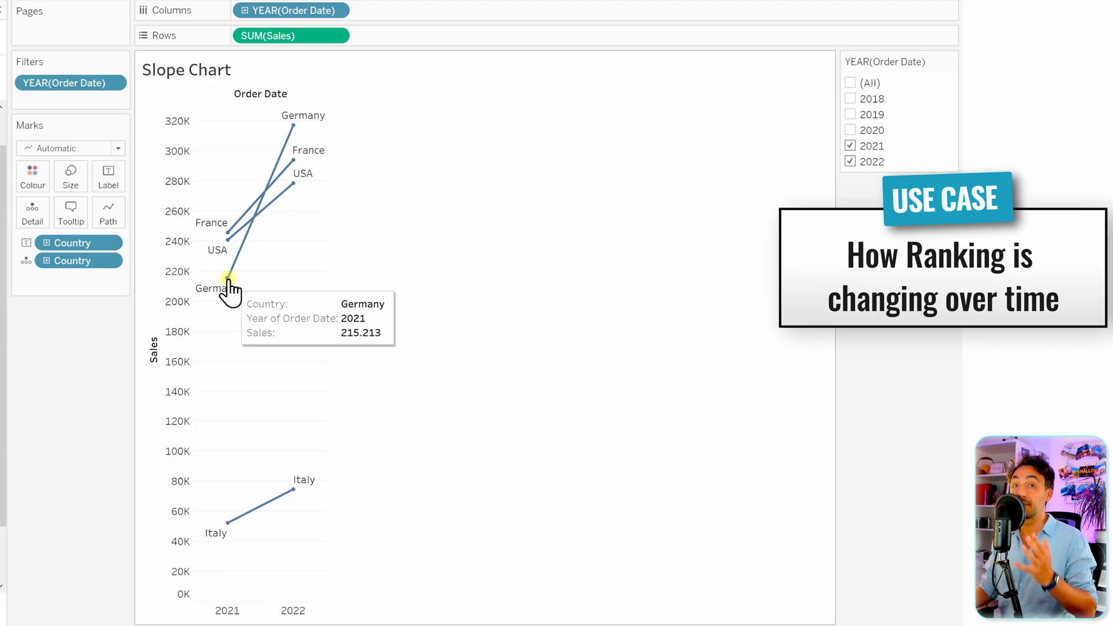
mouse_move(330, 135)
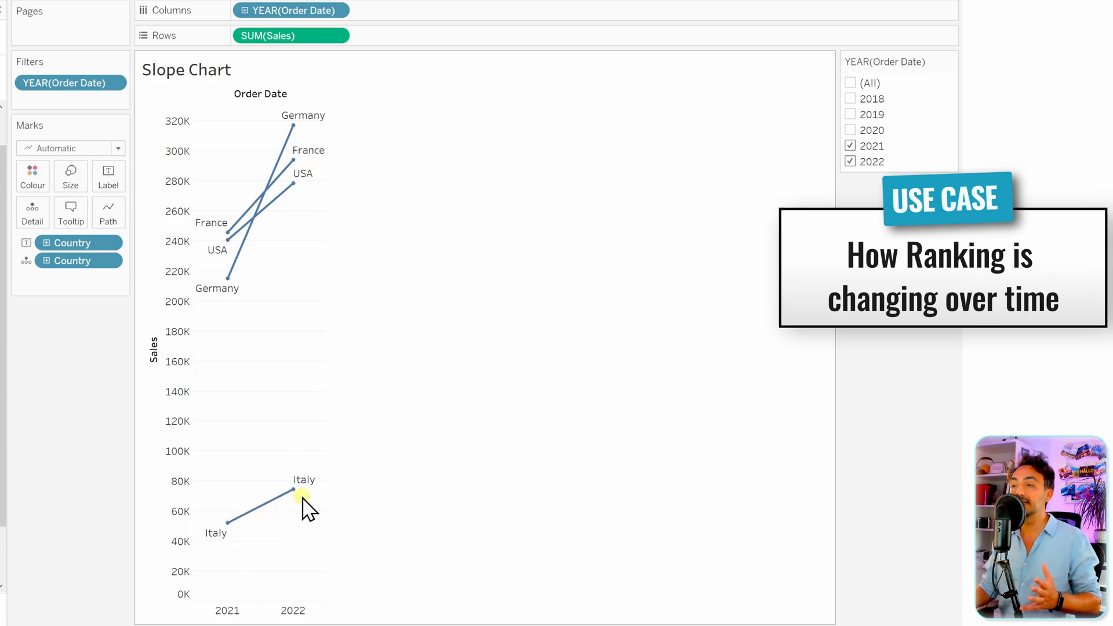
mouse_move(276, 427)
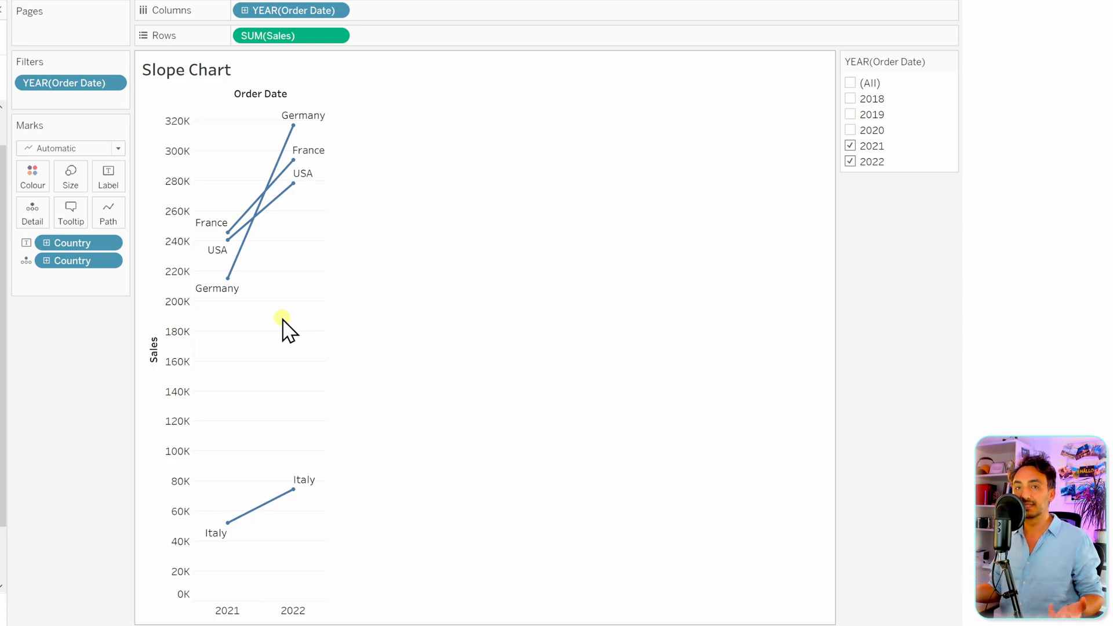
mouse_move(249, 298)
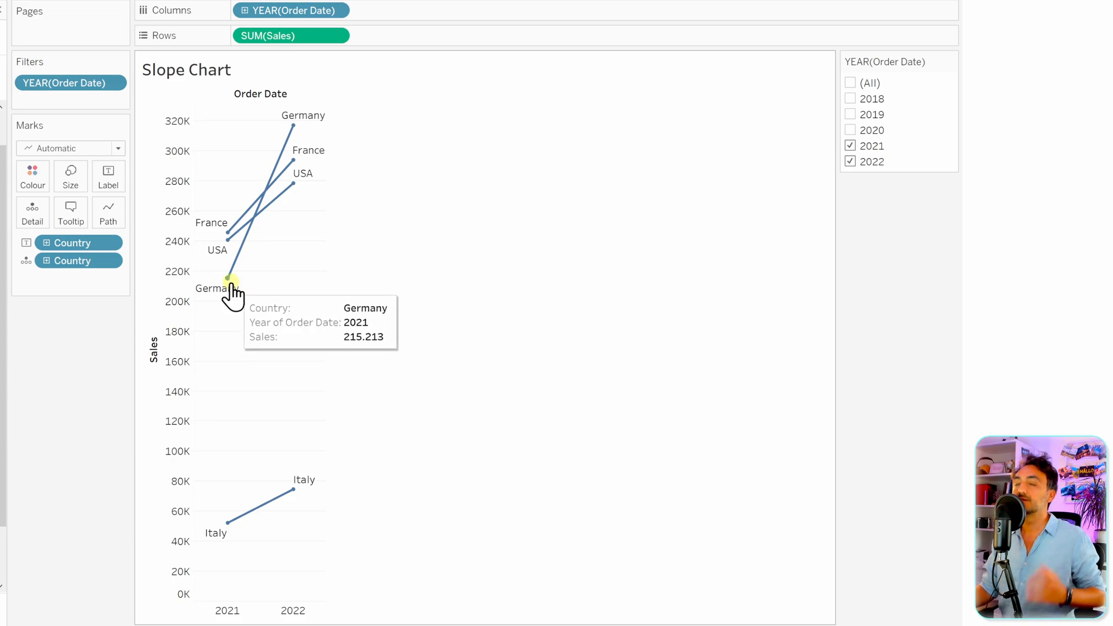
mouse_move(293, 262)
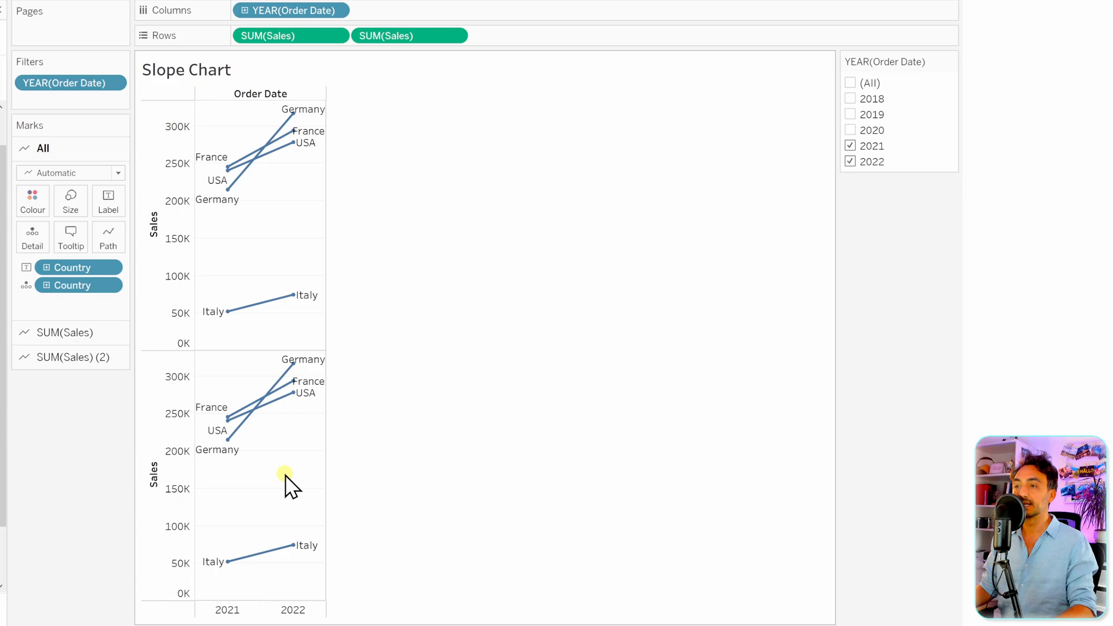
- Set the SUM(Sales) (2) marks card to small Circle marks
click(70, 357)
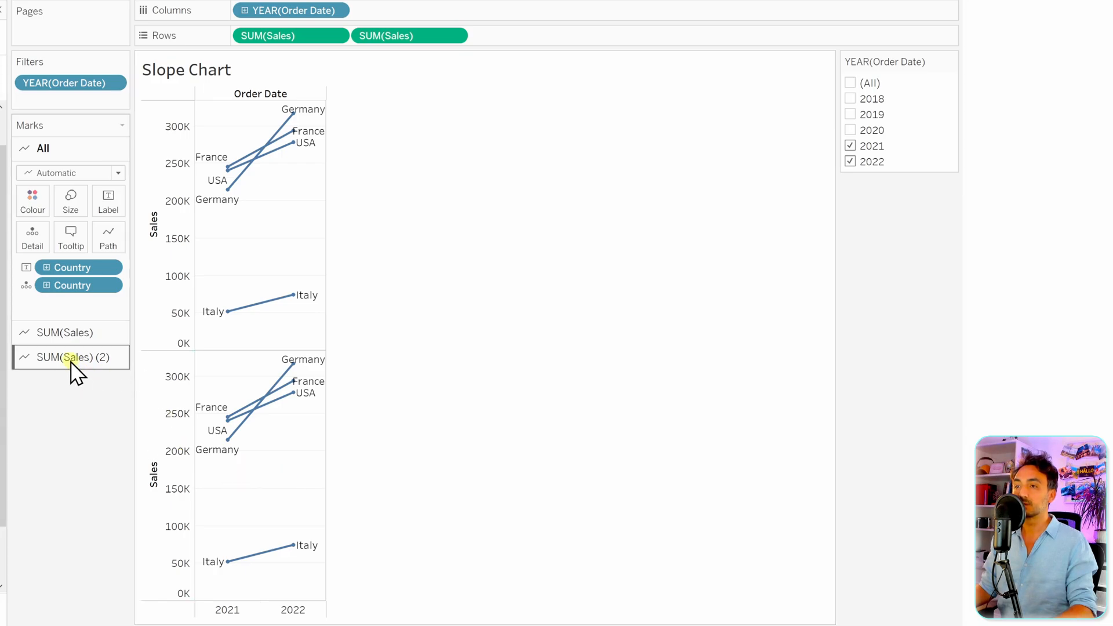
click(69, 357)
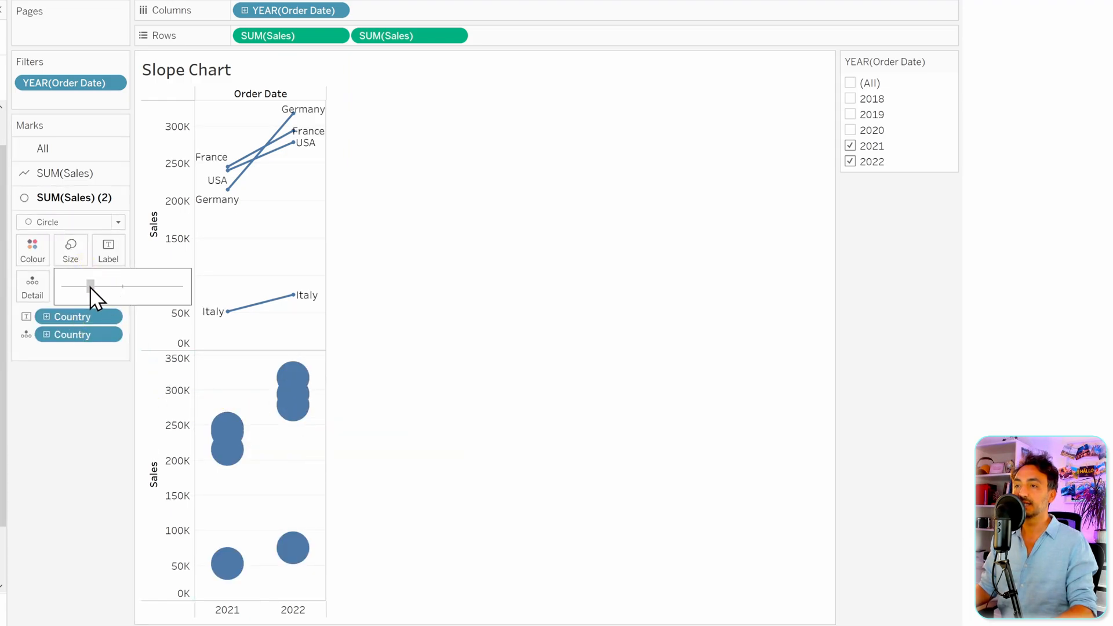
drag(91, 286, 76, 286)
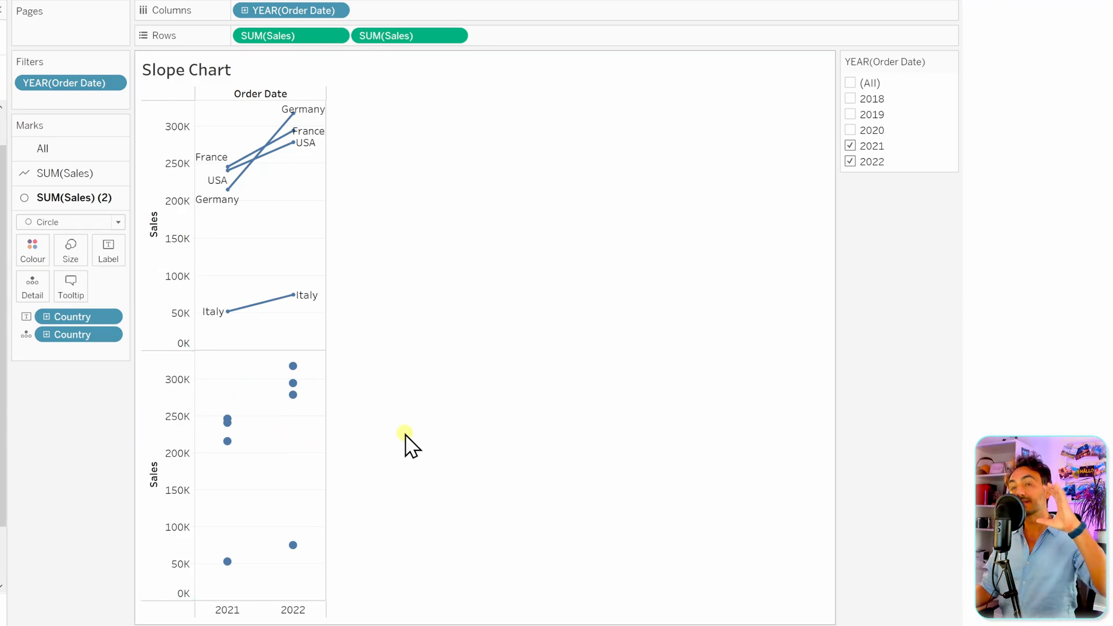
mouse_move(391, 338)
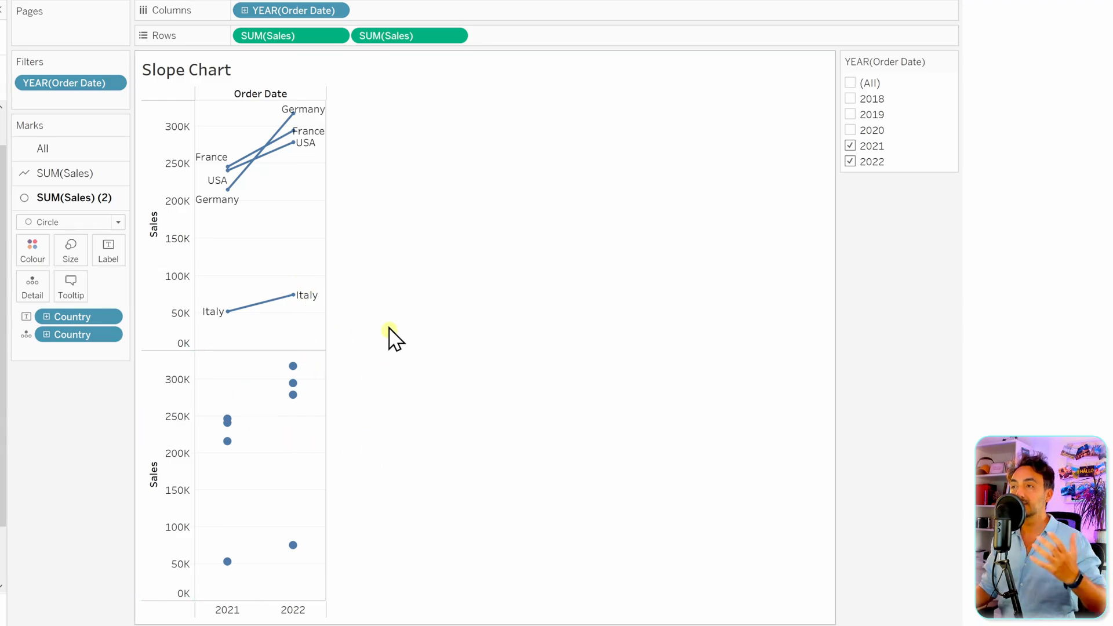
mouse_move(394, 199)
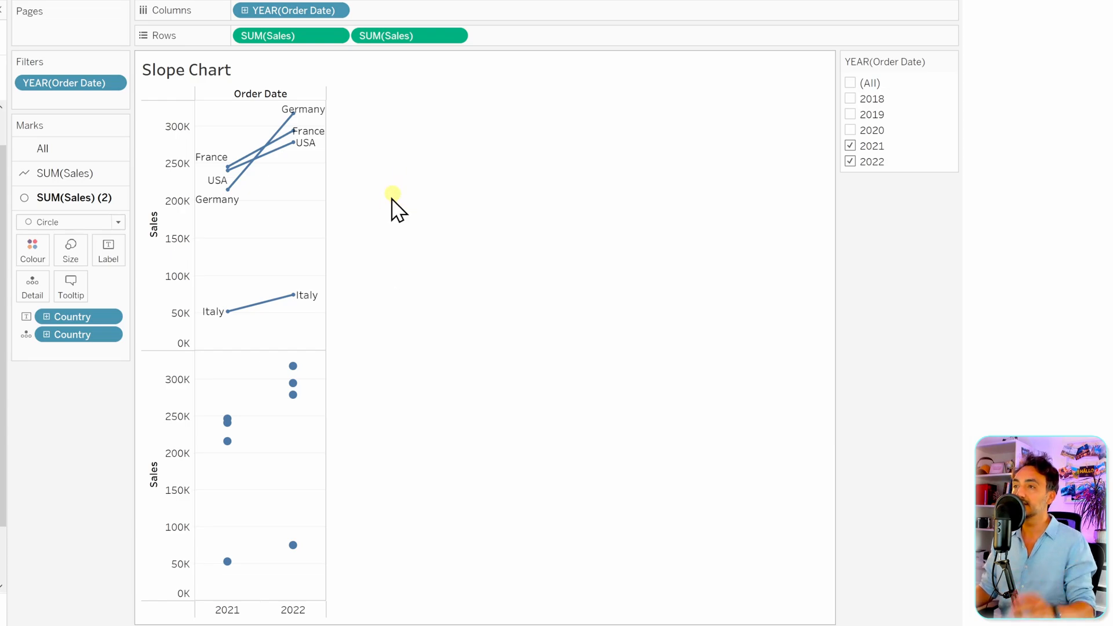
- Make the second SUM(Sales) a dual axis and synchronise both Sales axes
click(394, 35)
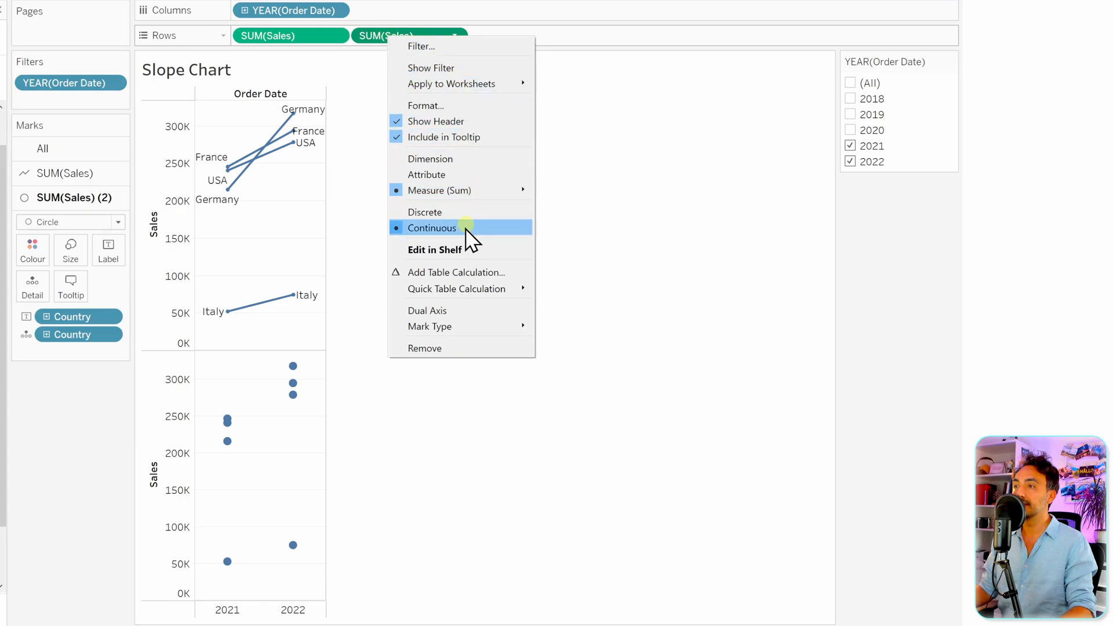
click(427, 310)
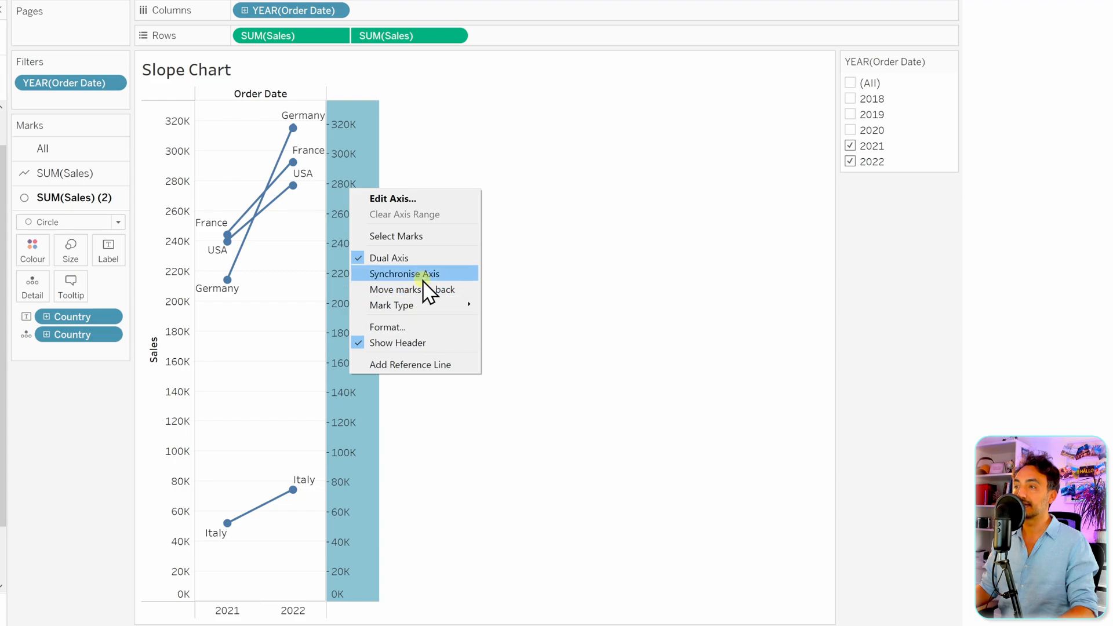
click(405, 274)
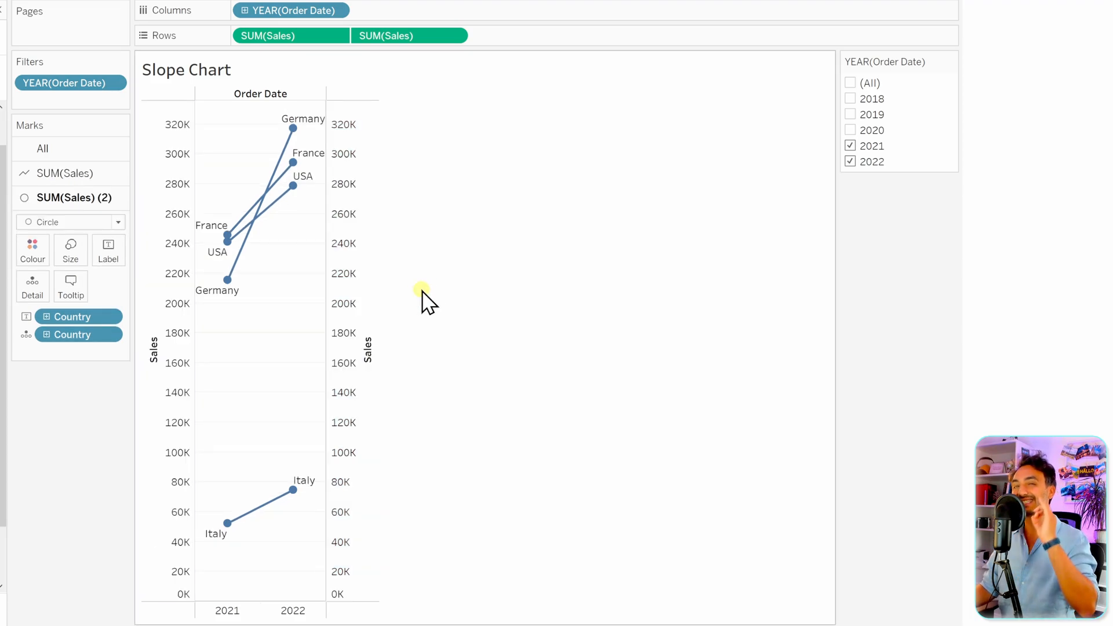
mouse_move(319, 149)
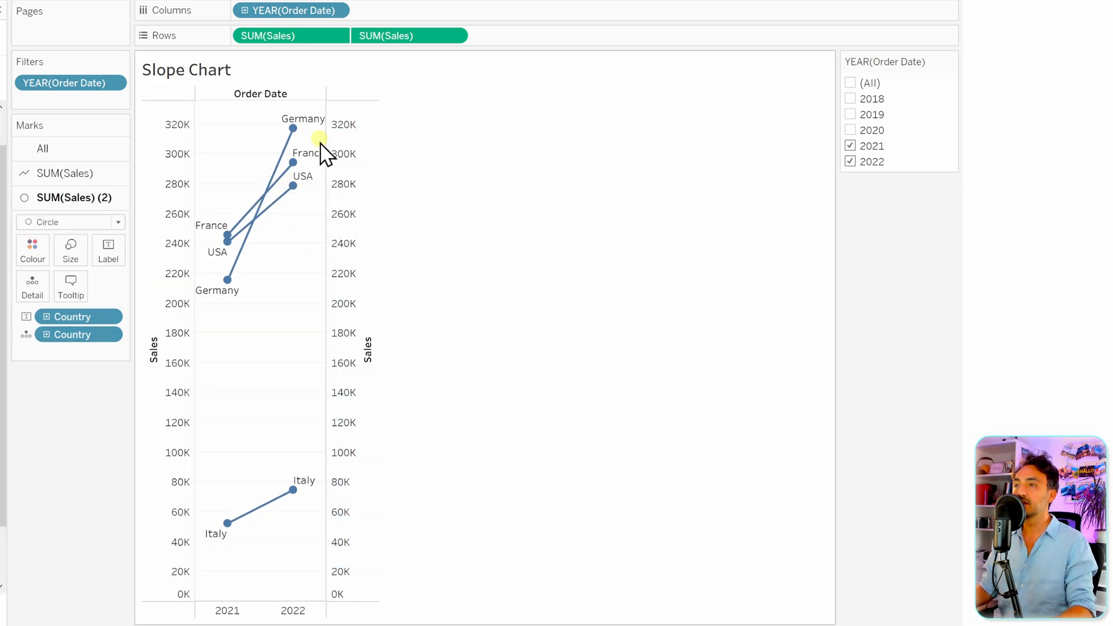
mouse_move(268, 223)
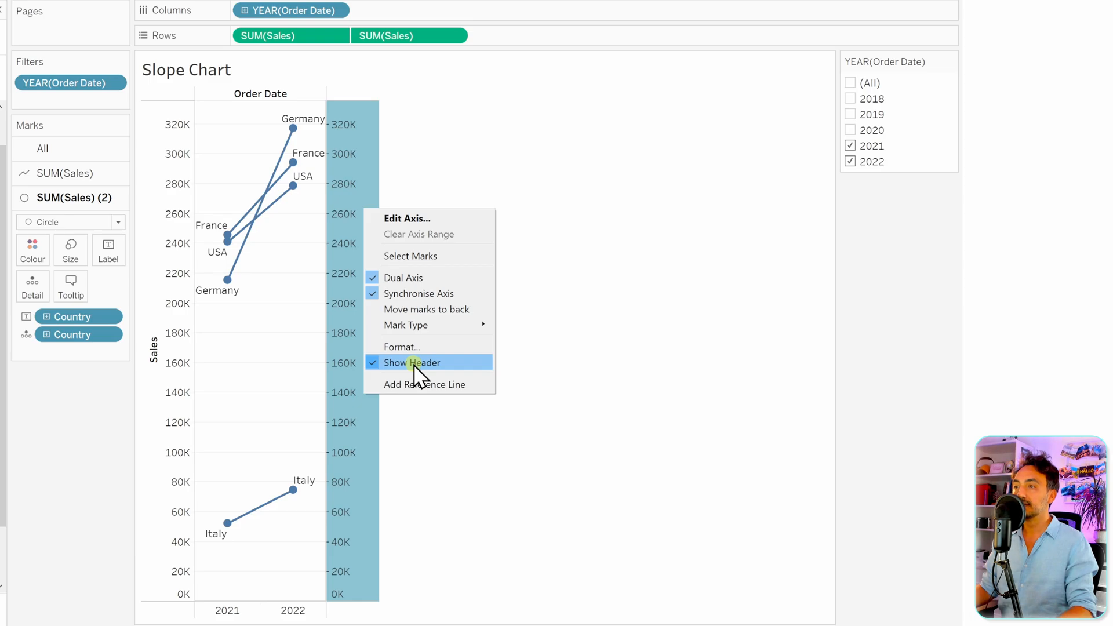
- Hide the right-hand Sales axis header, leaving a single Sales scale
click(412, 363)
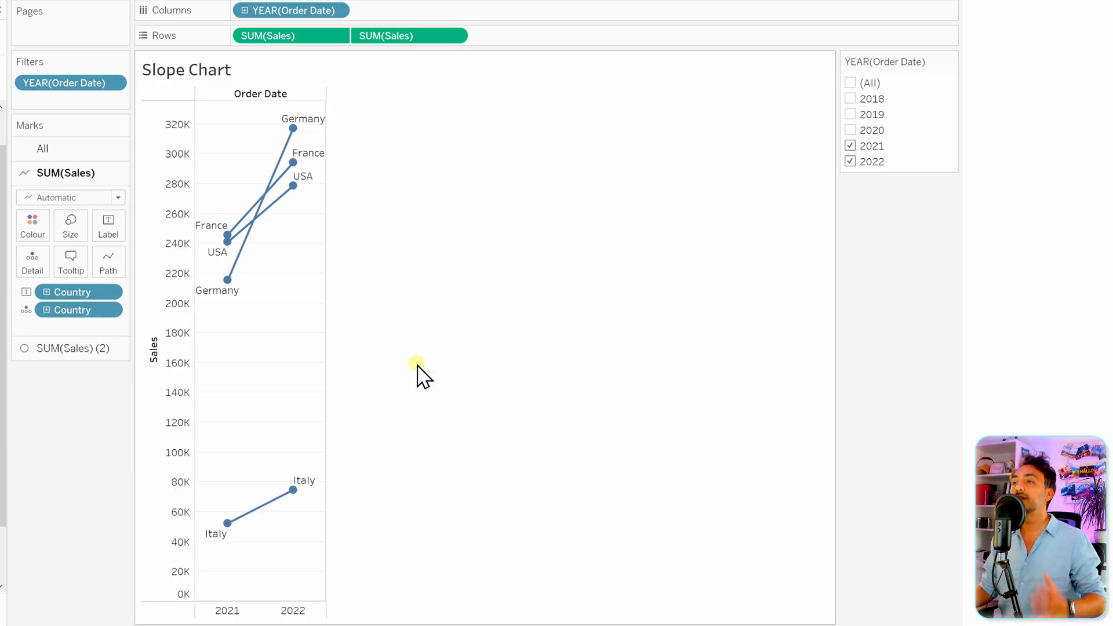
mouse_move(163, 309)
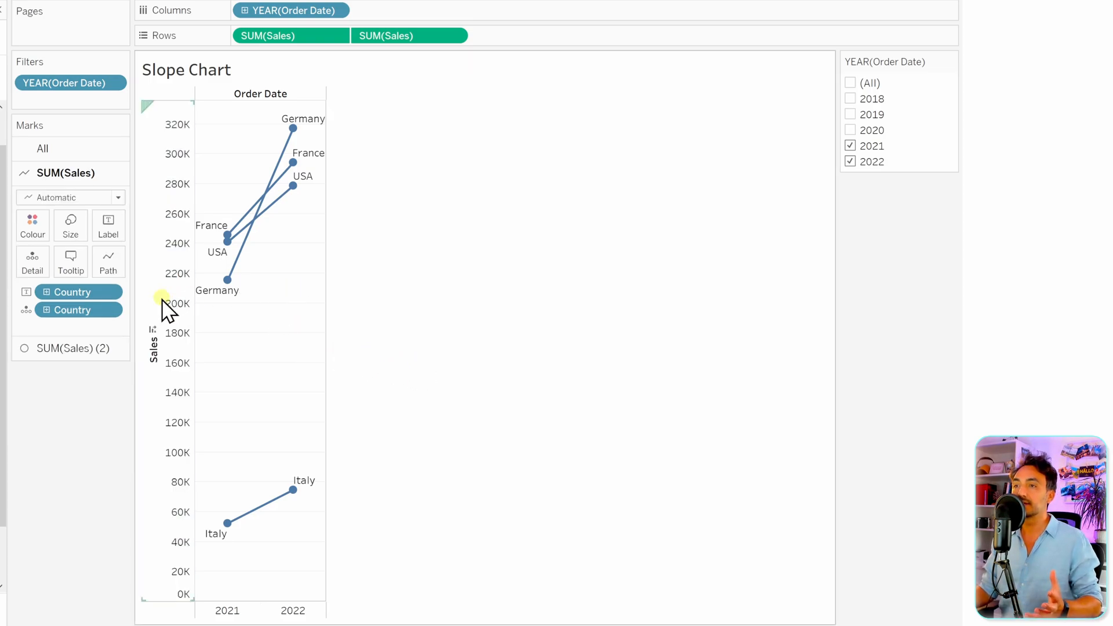
click(32, 220)
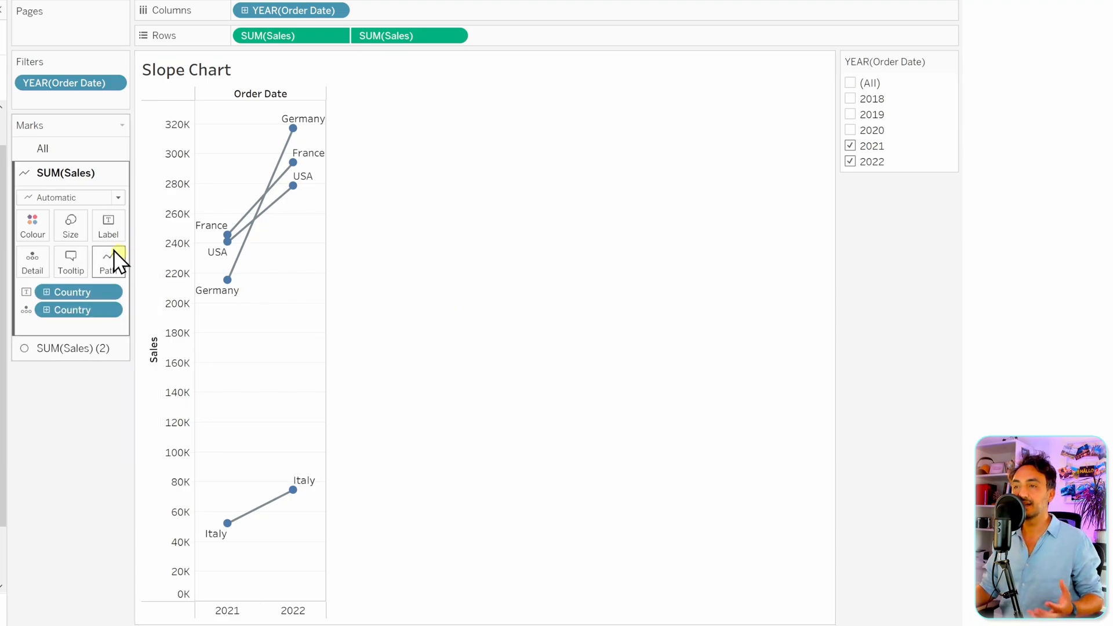
- Give the slope lines a dashed path pattern from the line style options
click(108, 261)
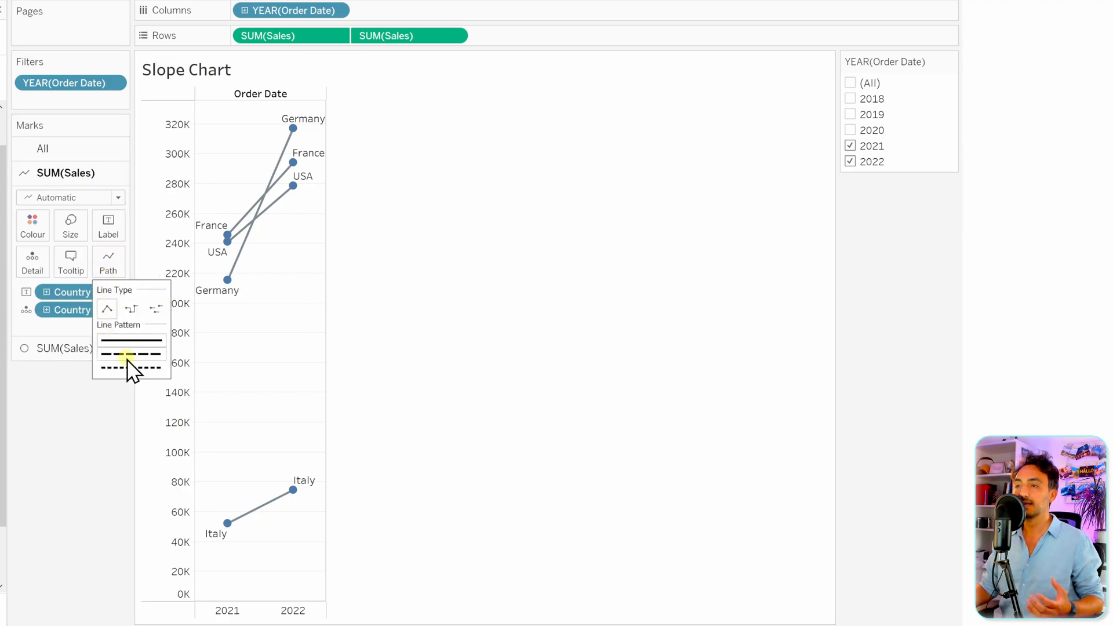
click(130, 370)
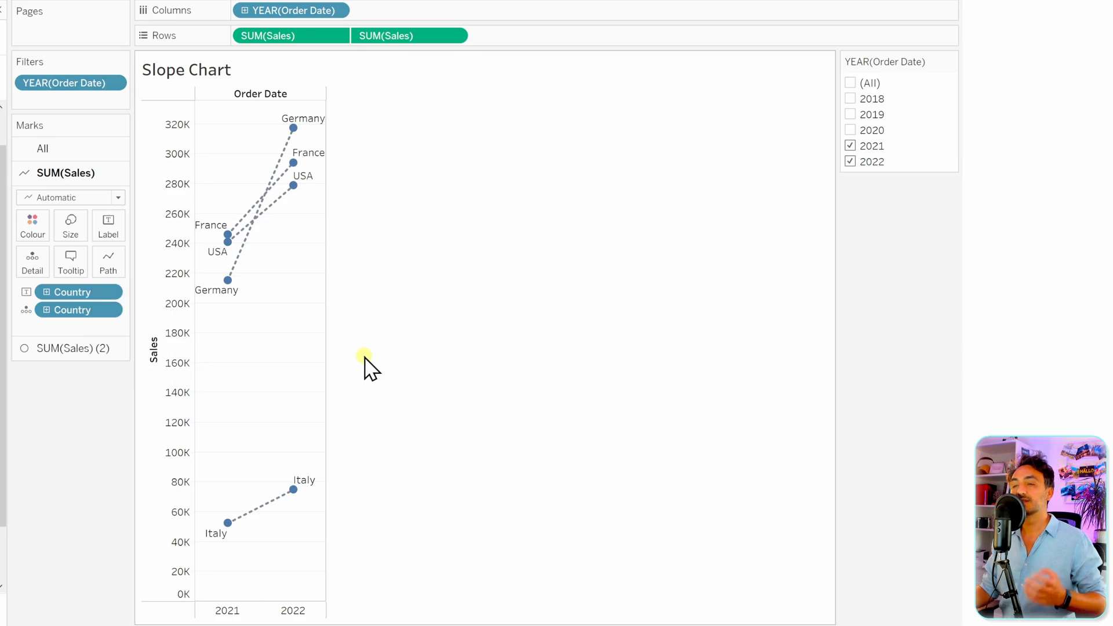
mouse_move(253, 209)
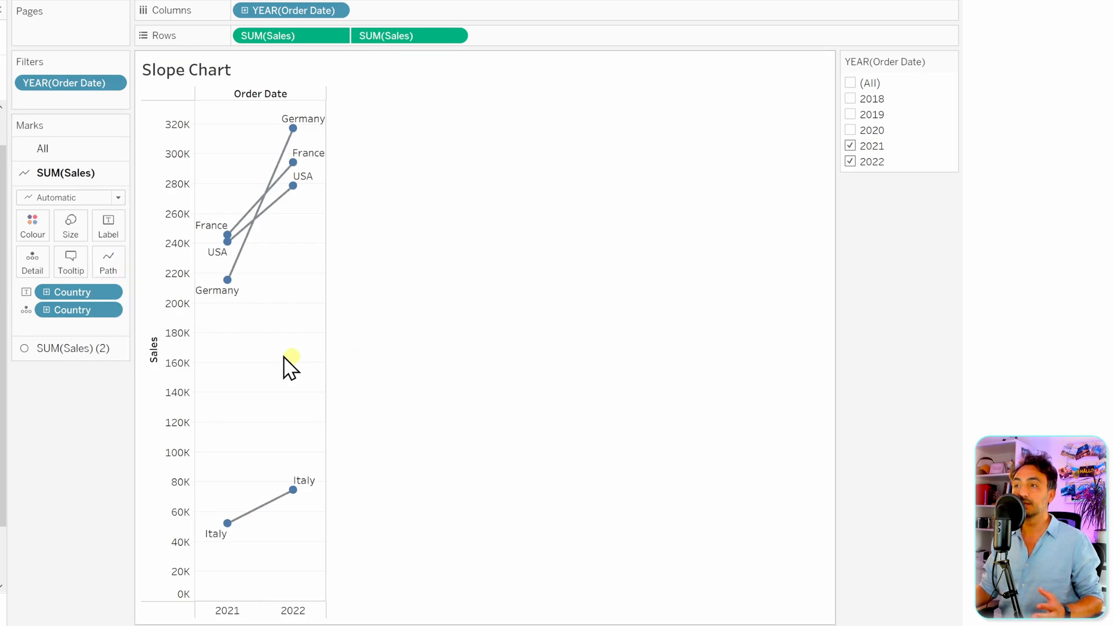
mouse_move(408, 395)
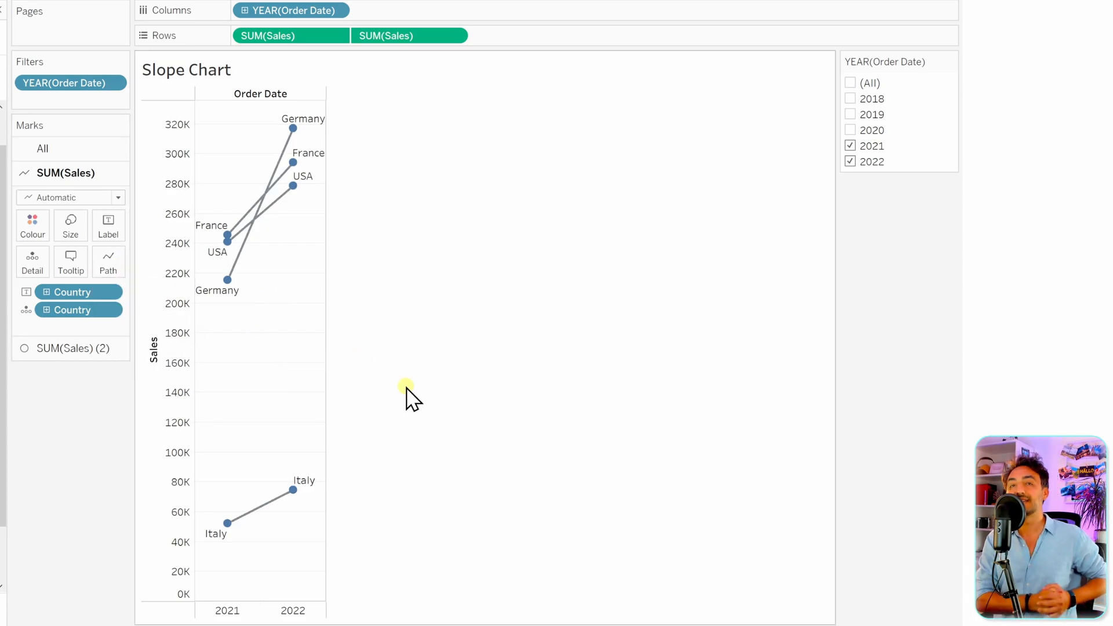